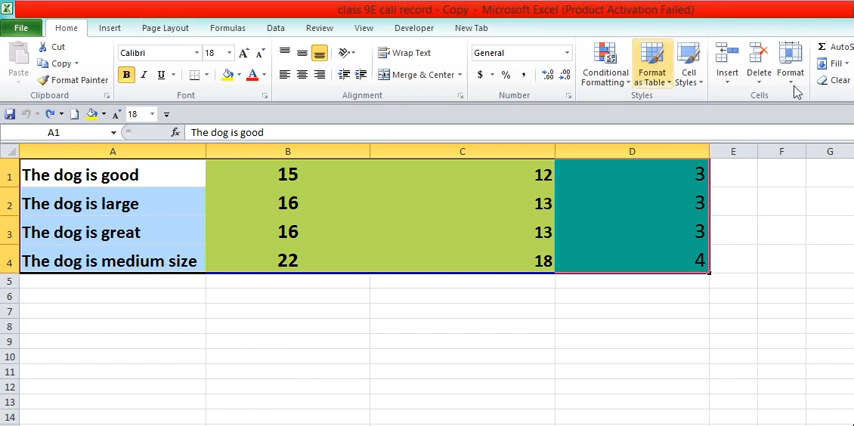
mouse_move(791, 70)
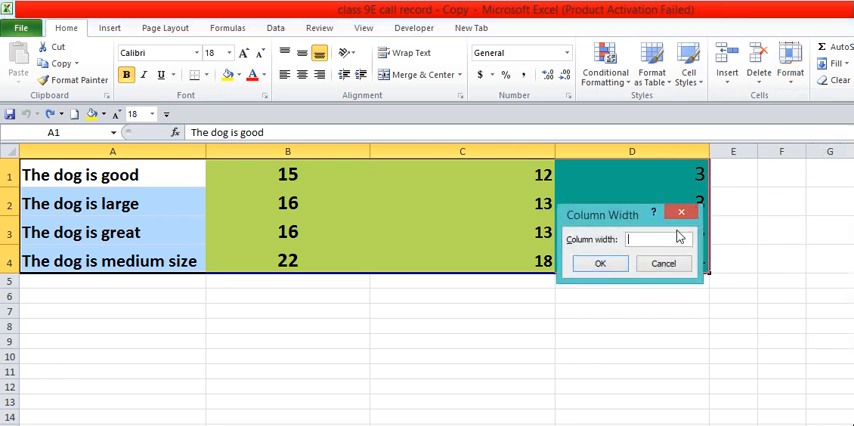
- Set columns A–D to width 6, then open and dismiss the Row Height dialog
text(6)
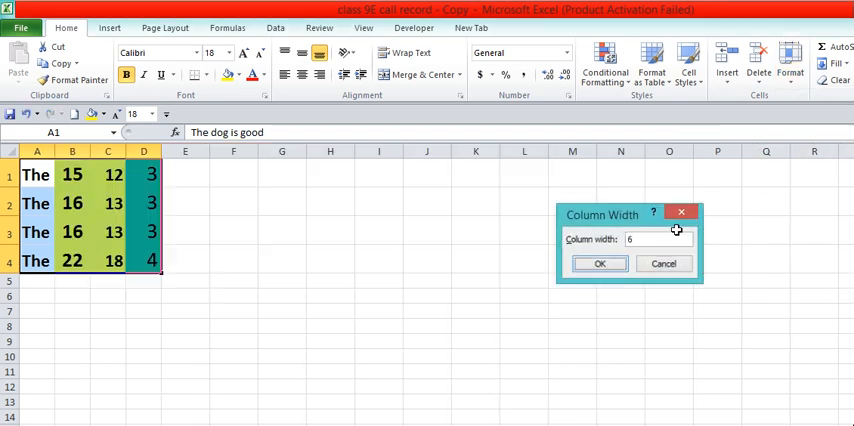
click(599, 263)
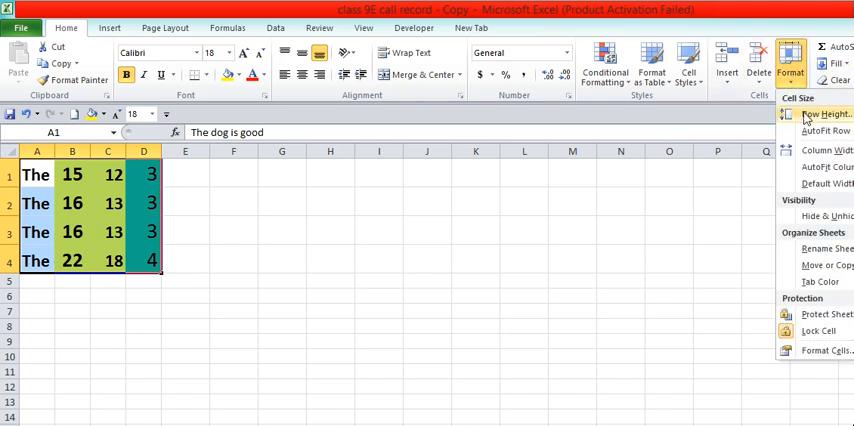
click(823, 113)
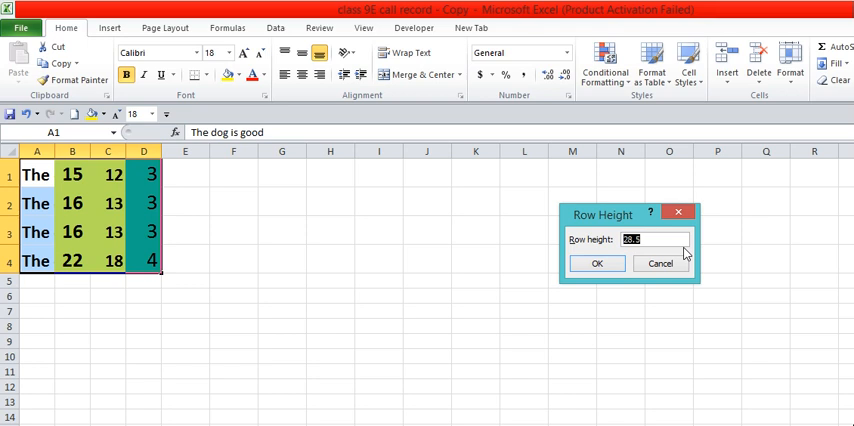
click(597, 263)
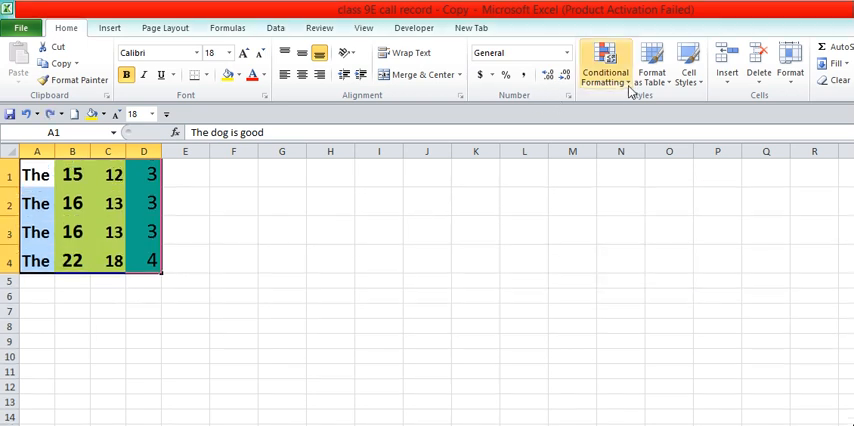
click(727, 60)
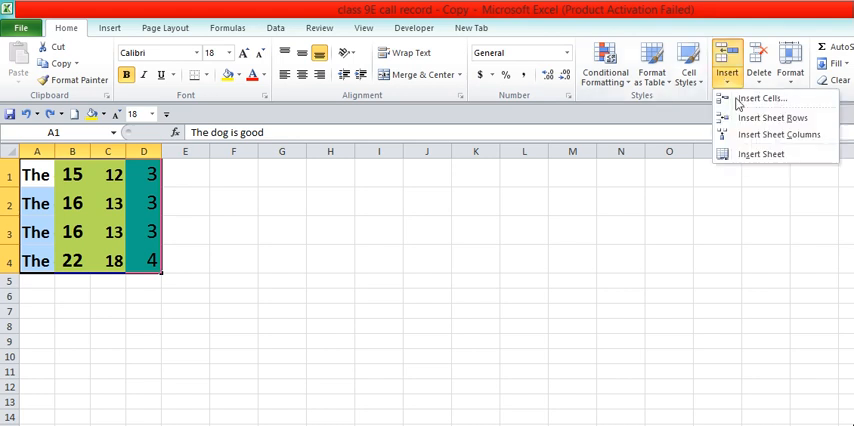
mouse_move(742, 153)
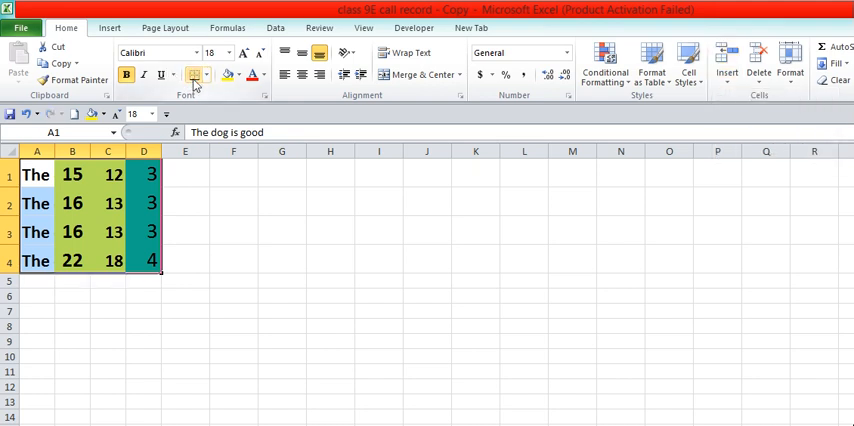
- Apply All Borders to A1:D4, then click F3 to deselect
click(206, 75)
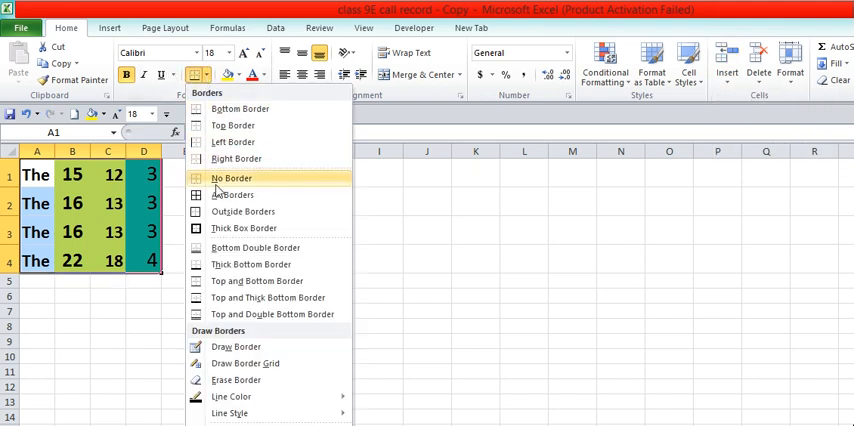
click(231, 178)
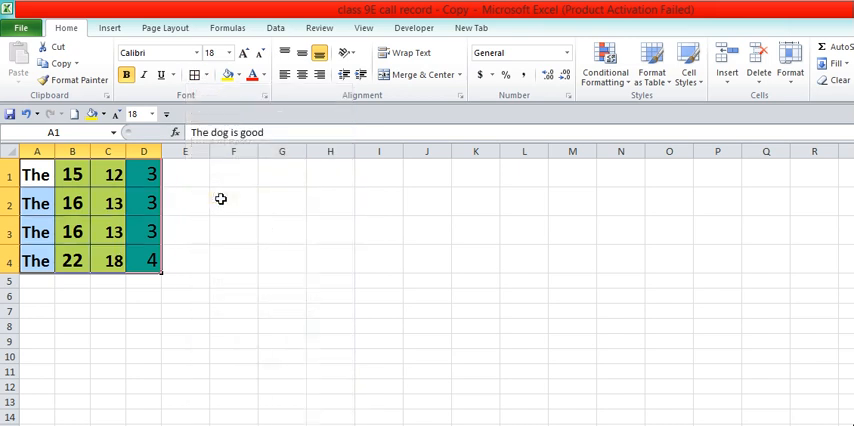
click(233, 231)
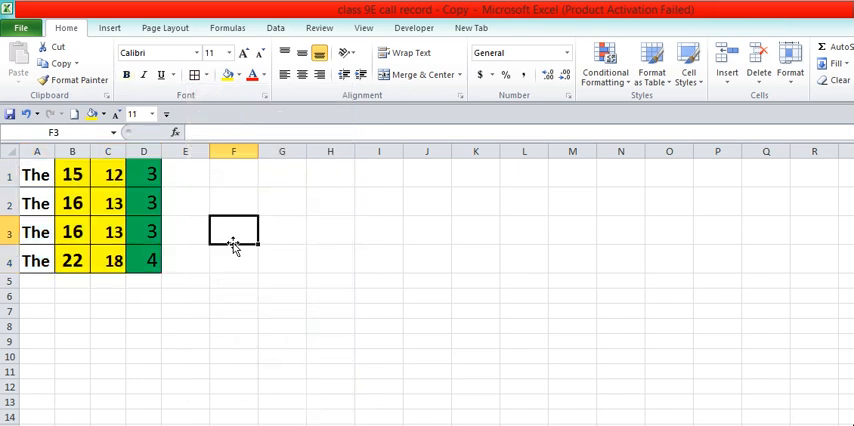